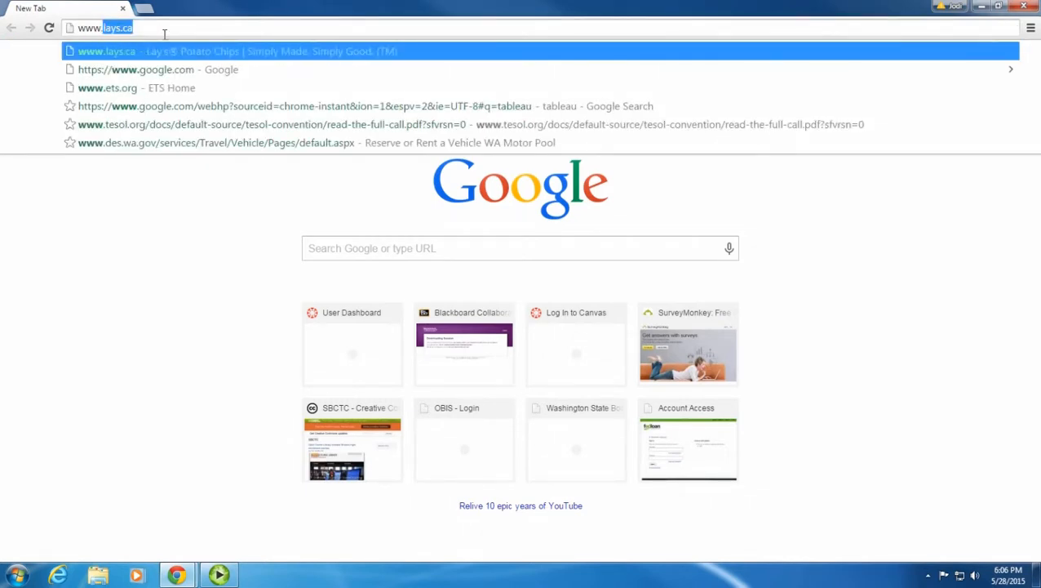
text(www.google.com)
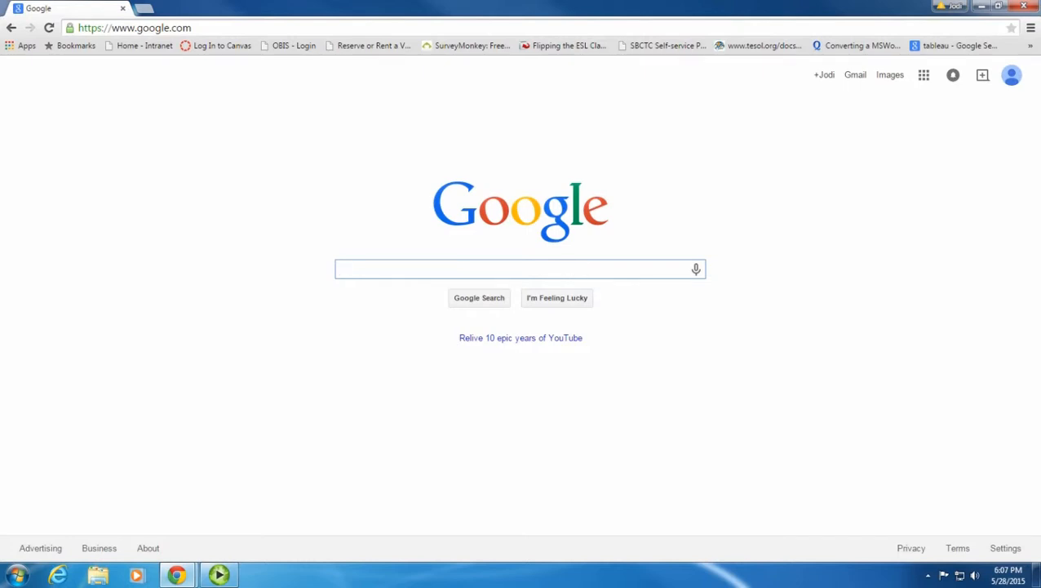
Search Google for forest from the home-page search box
click(513, 268)
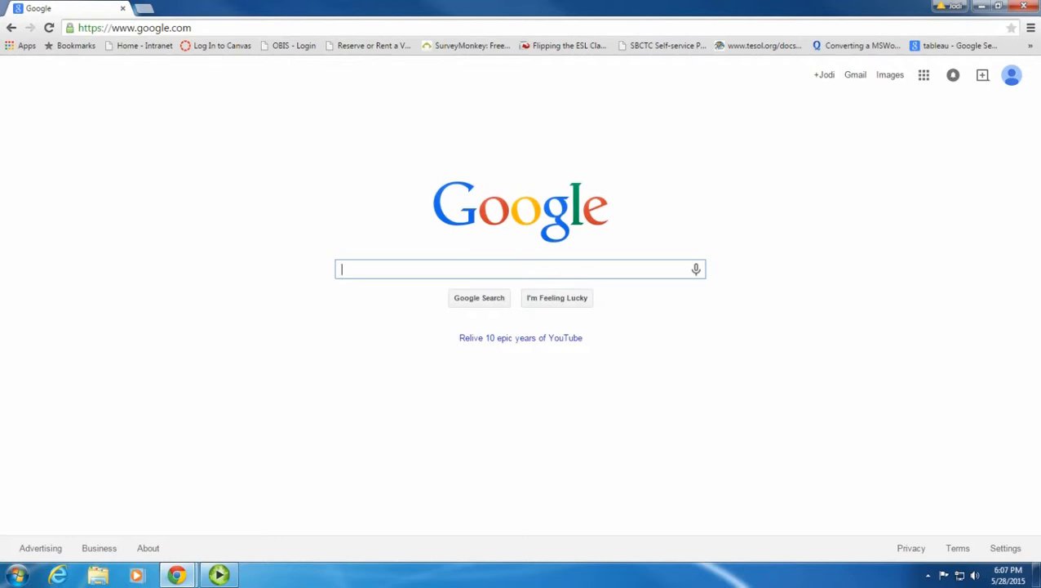
text(forest)
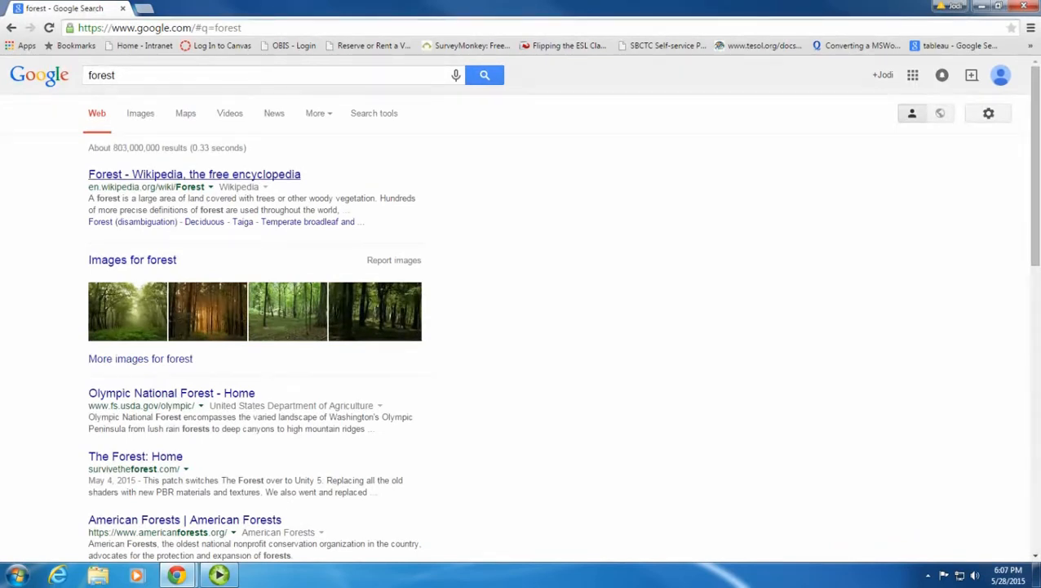
Scroll down through the forest results and back up to the search box
scroll(down, 3)
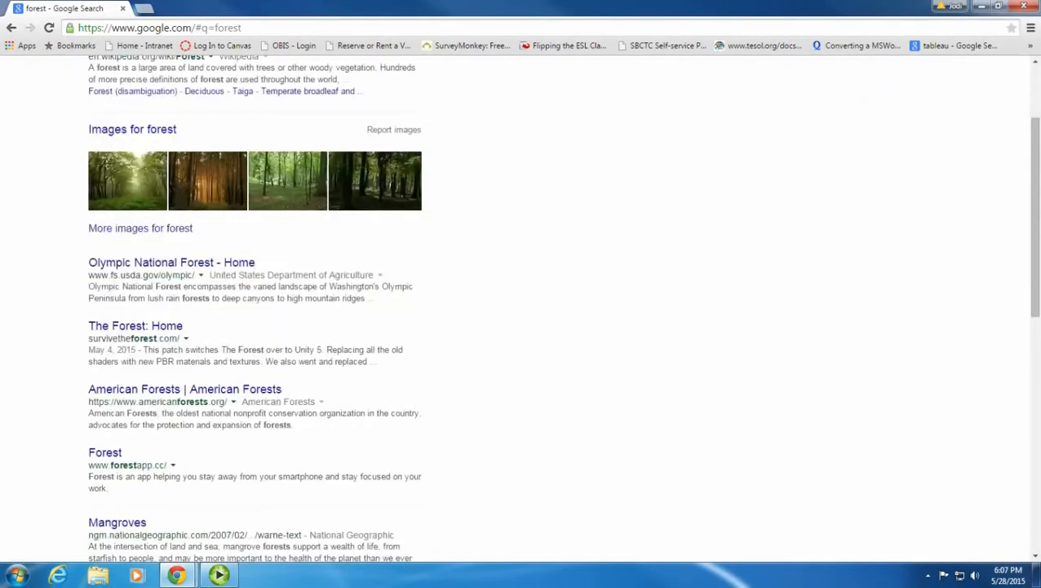
scroll(down, 3)
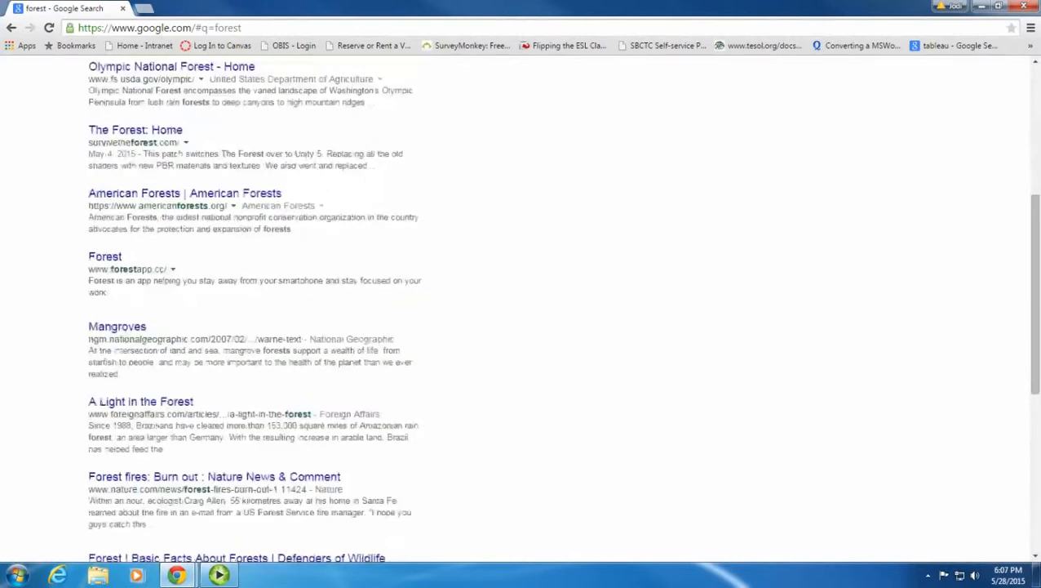
scroll(down, 3)
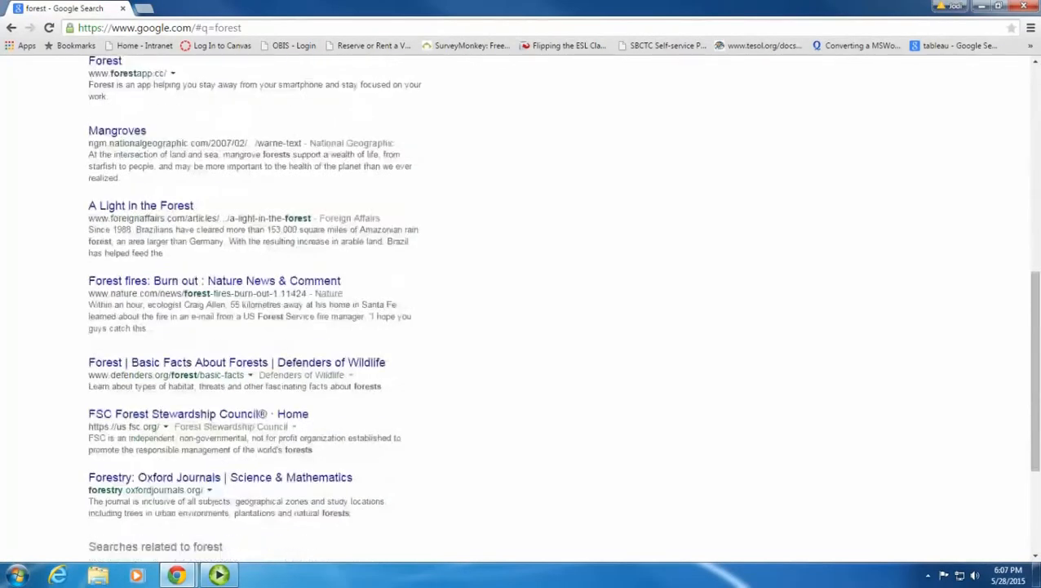
scroll(down, 3)
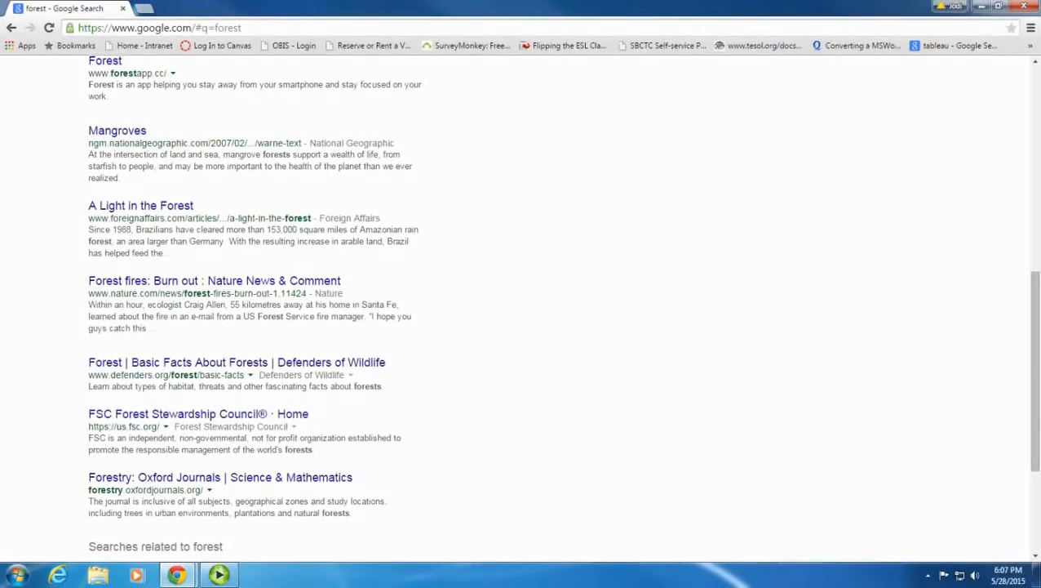
mouse_move(137, 241)
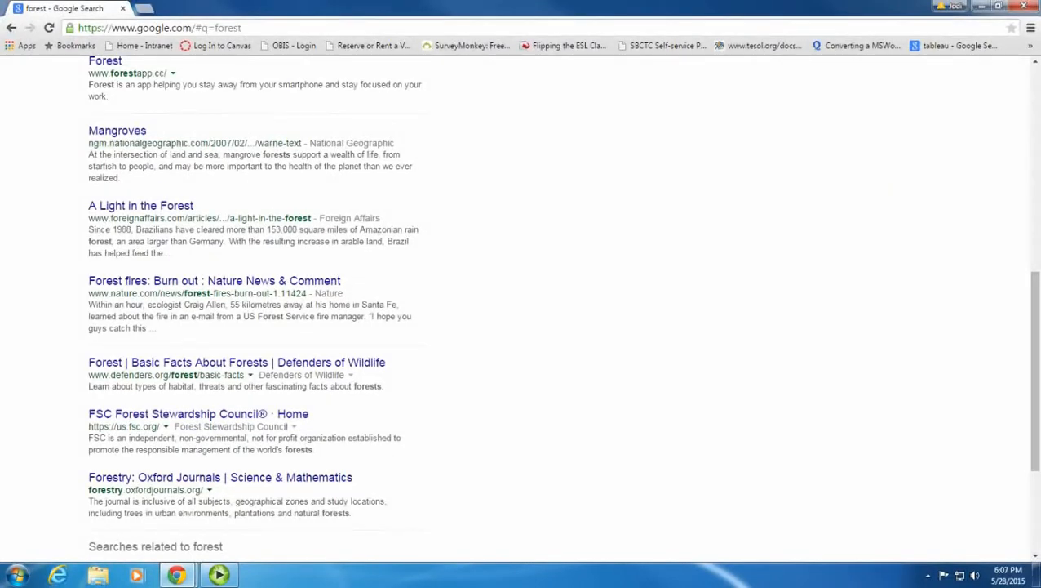
scroll(up, 3)
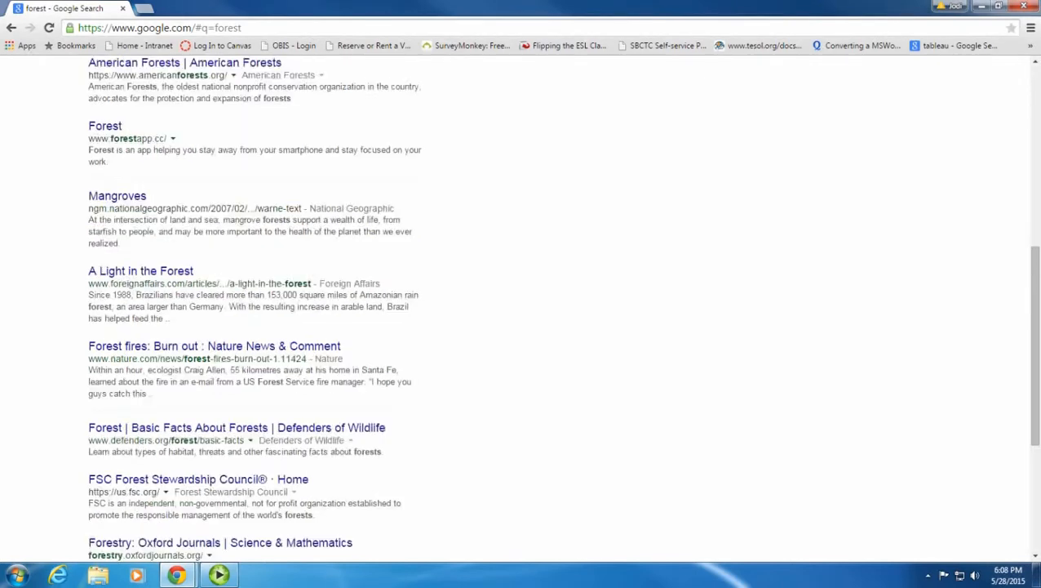
scroll(up, 3)
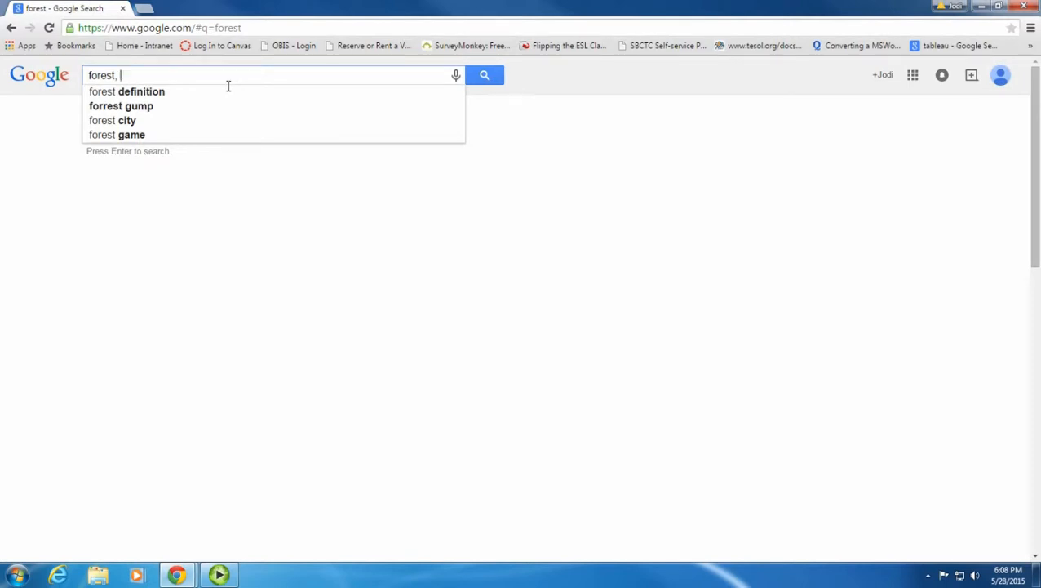
Refine the query to forest, "washington state" and run the search
text("washington state)
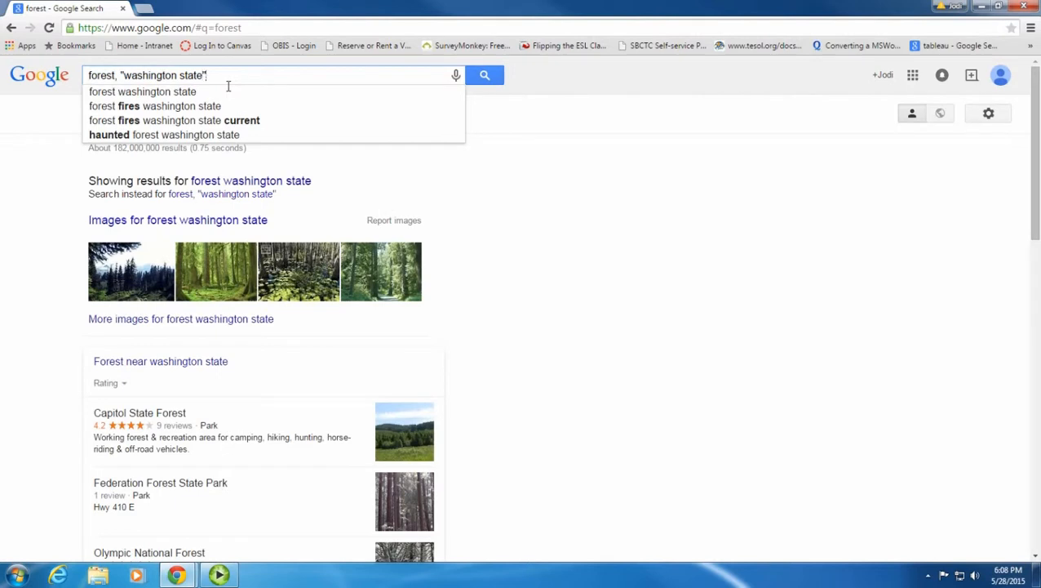
click(485, 75)
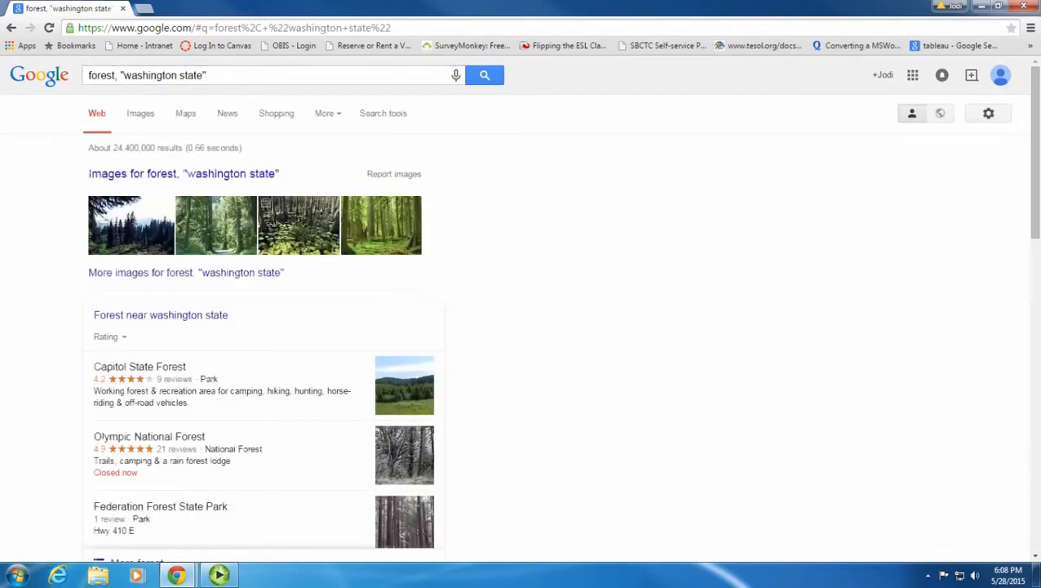
Scroll down through the Washington state forest results
scroll(down, 3)
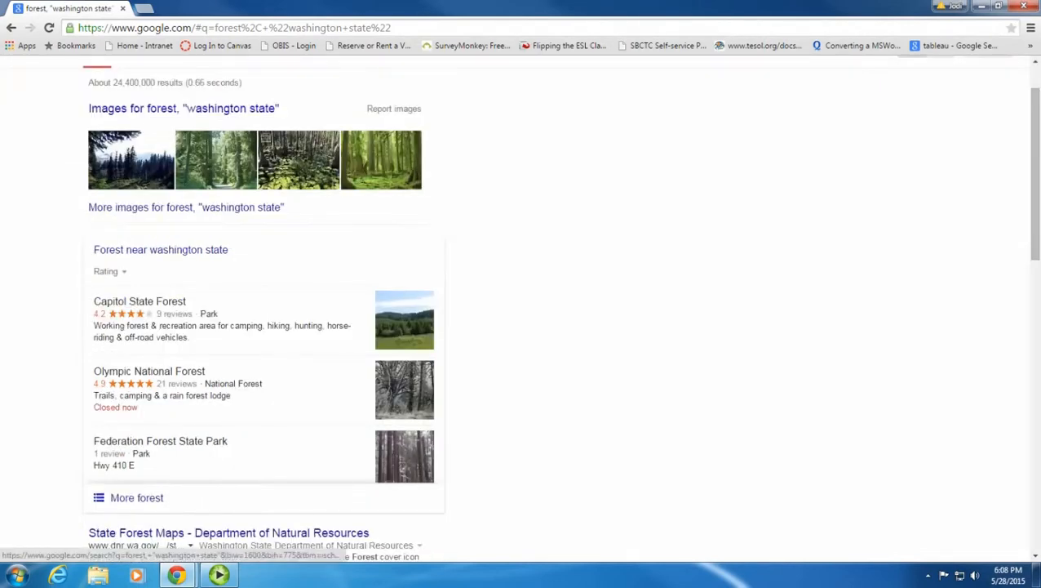
scroll(down, 3)
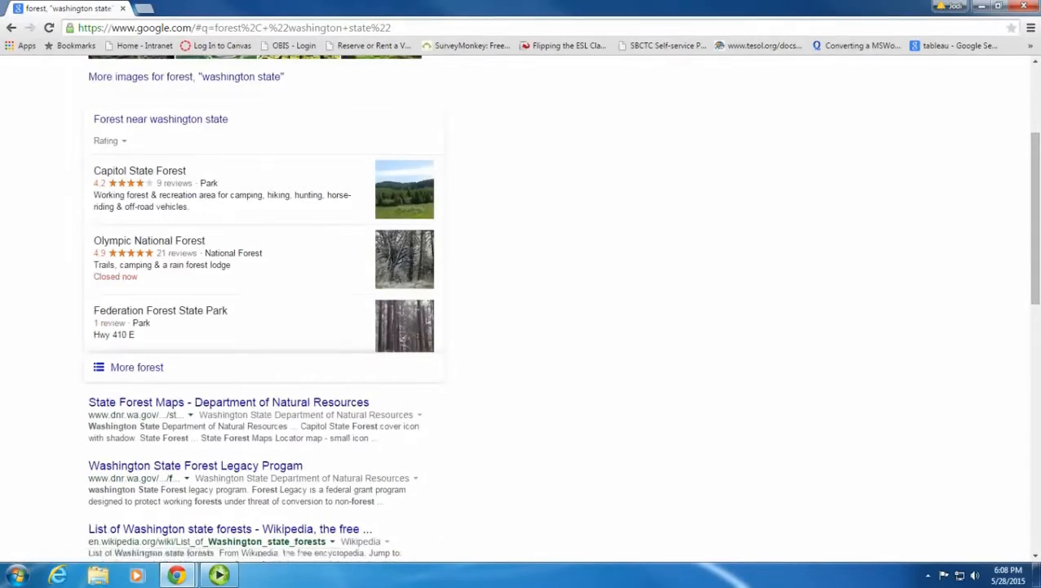
scroll(down, 3)
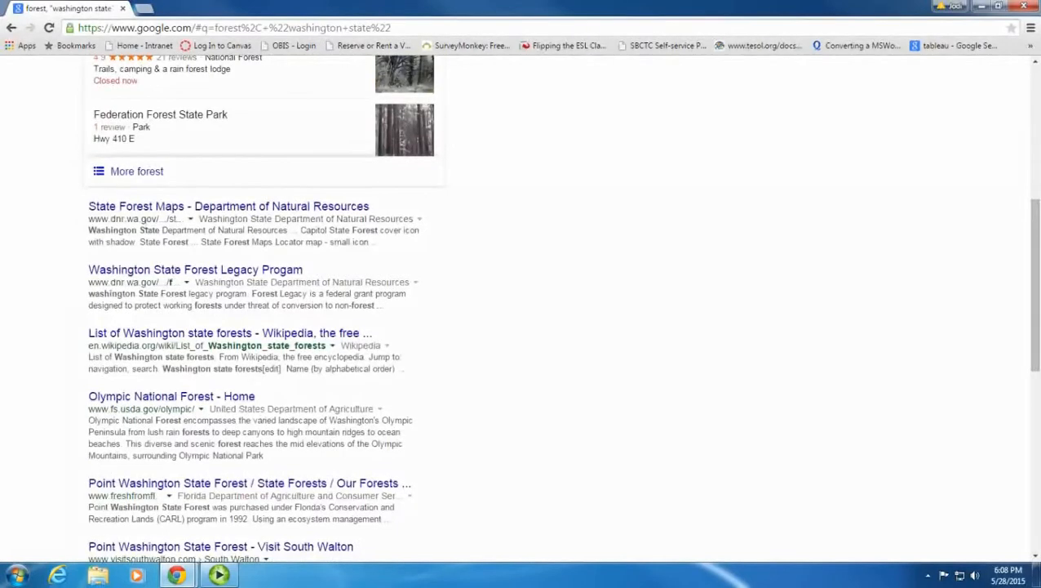
scroll(down, 3)
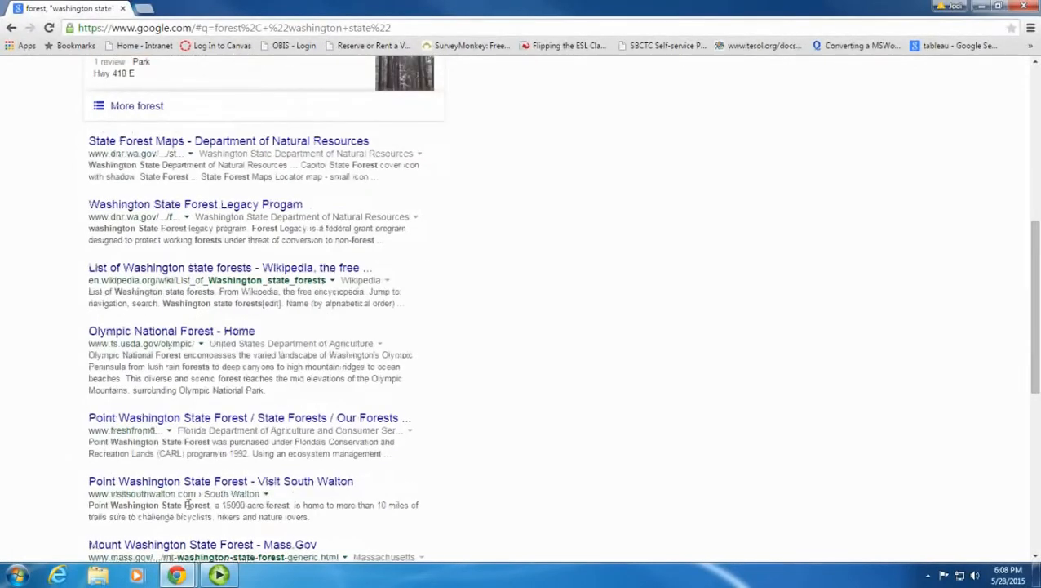
scroll(down, 3)
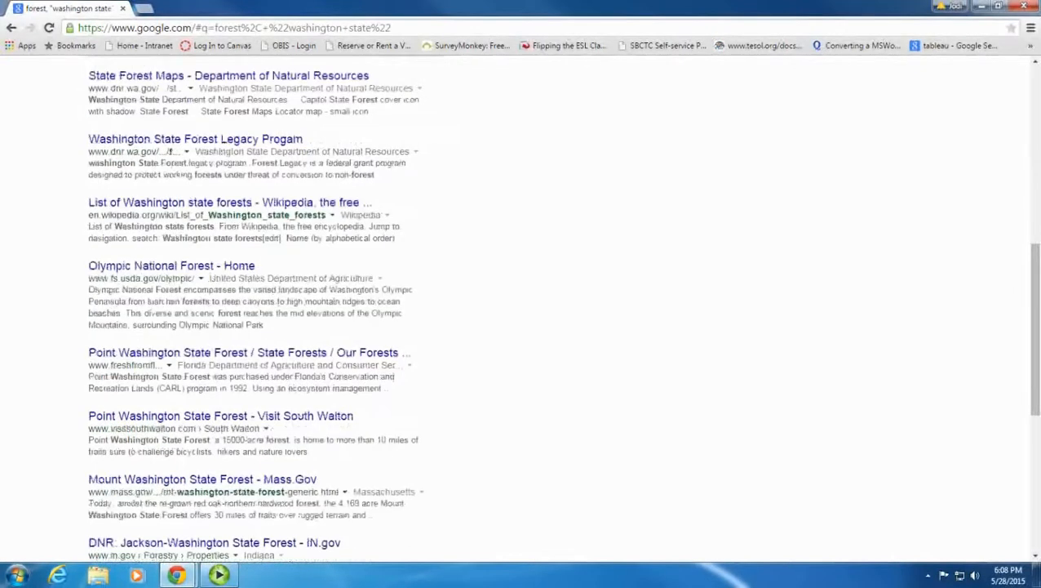
scroll(down, 3)
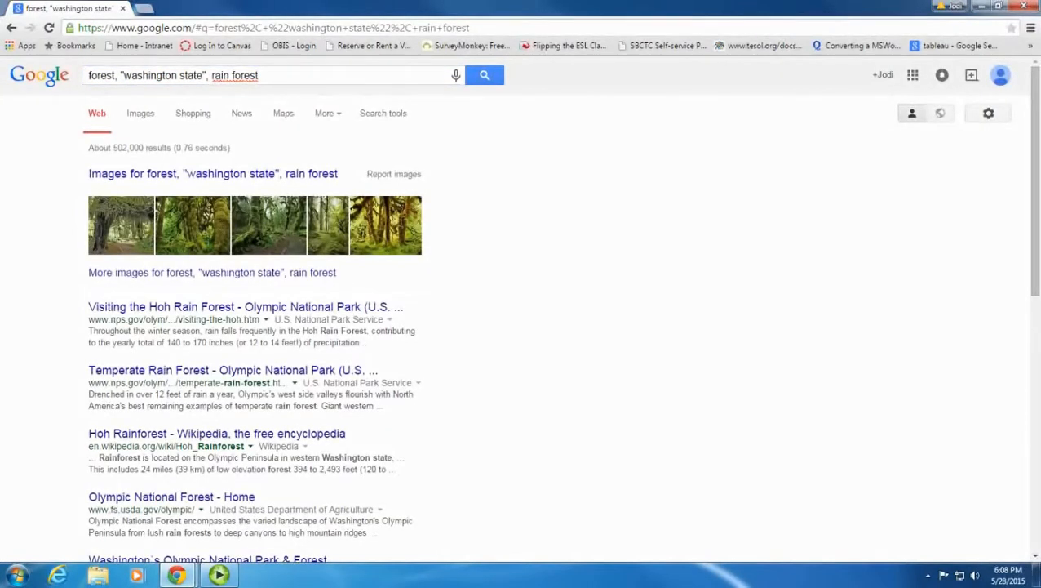
Scroll the rain forest results to see Olympic National Park and points-of-interest pages
scroll(down, 3)
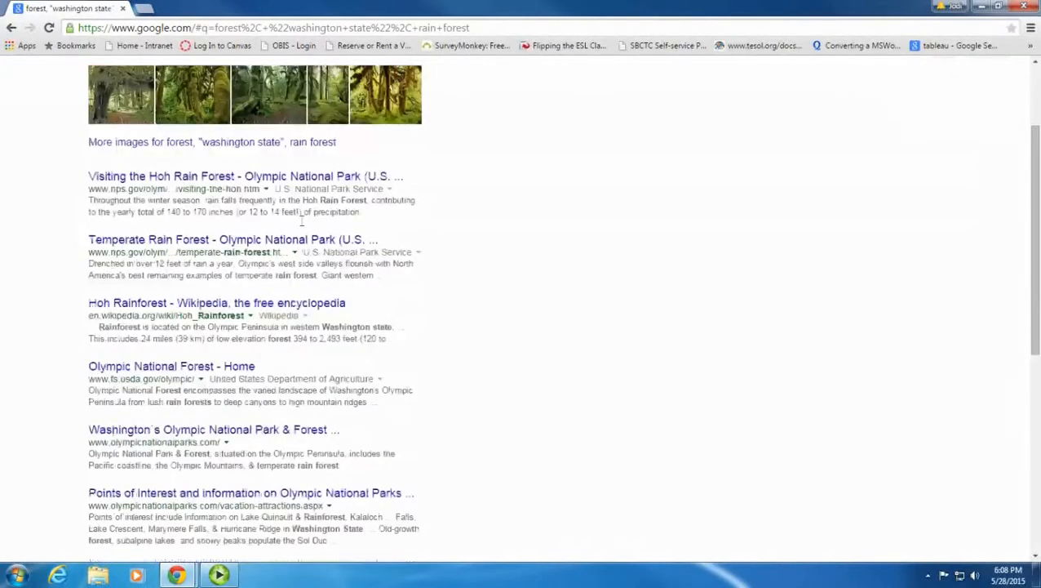